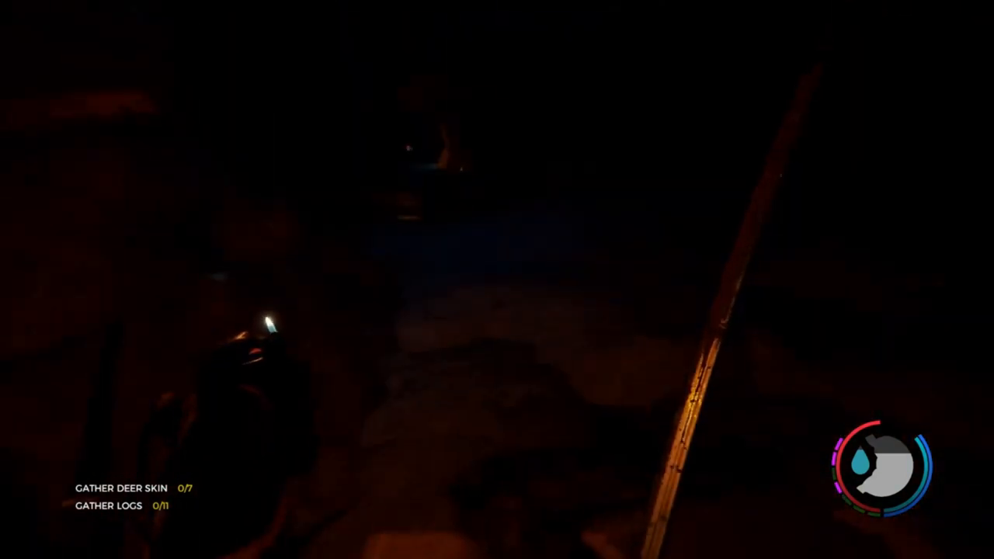
mouse_move(497, 279)
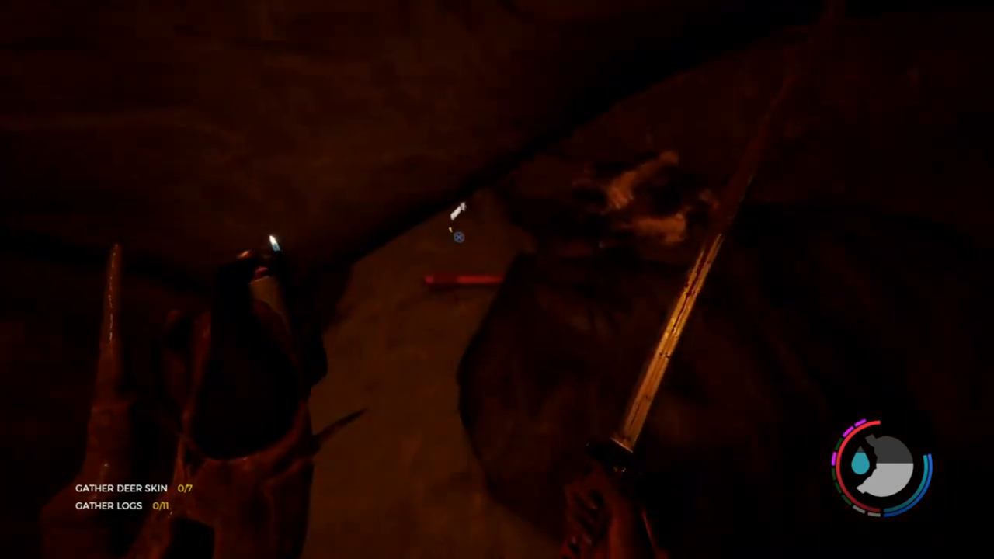
mouse_move(497, 280)
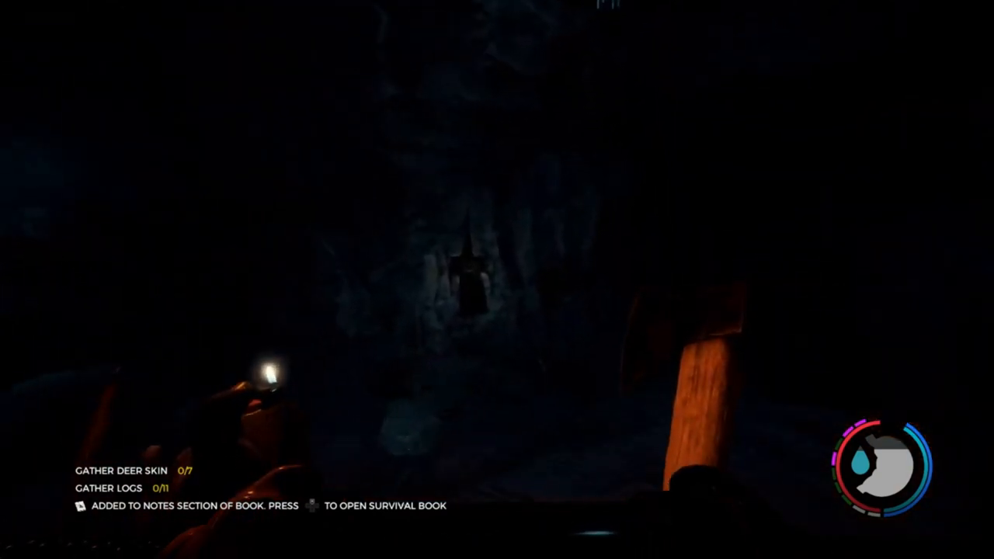
mouse_move(498, 279)
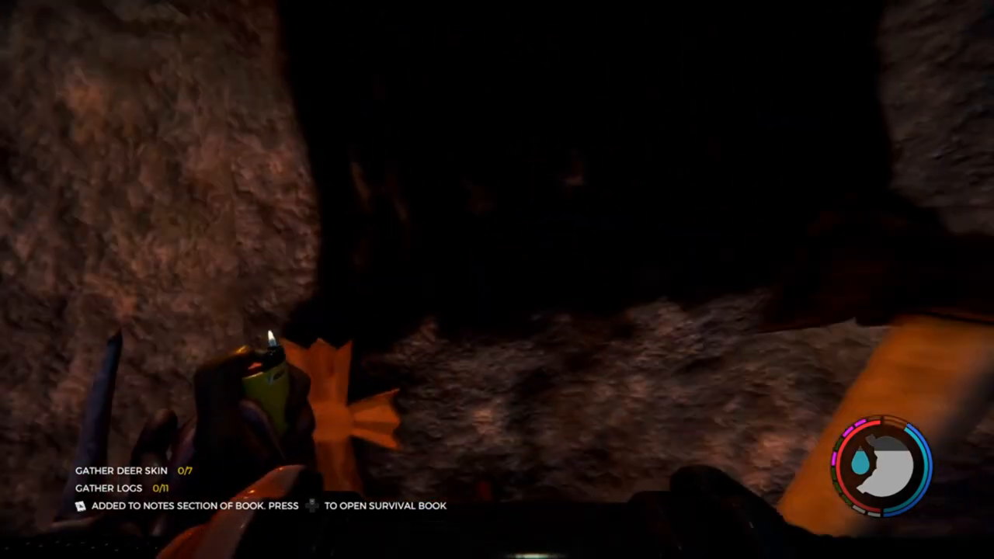